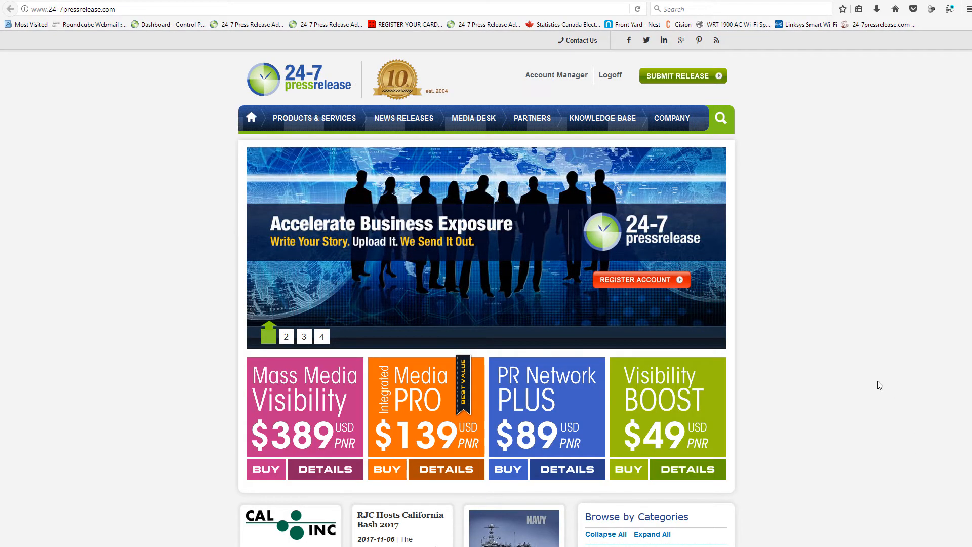
mouse_move(556, 75)
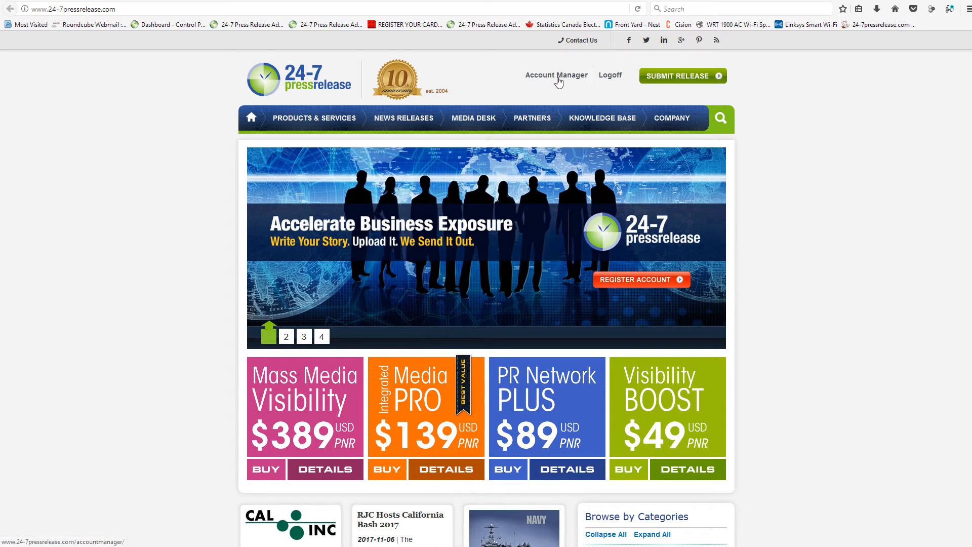
mouse_move(415, 34)
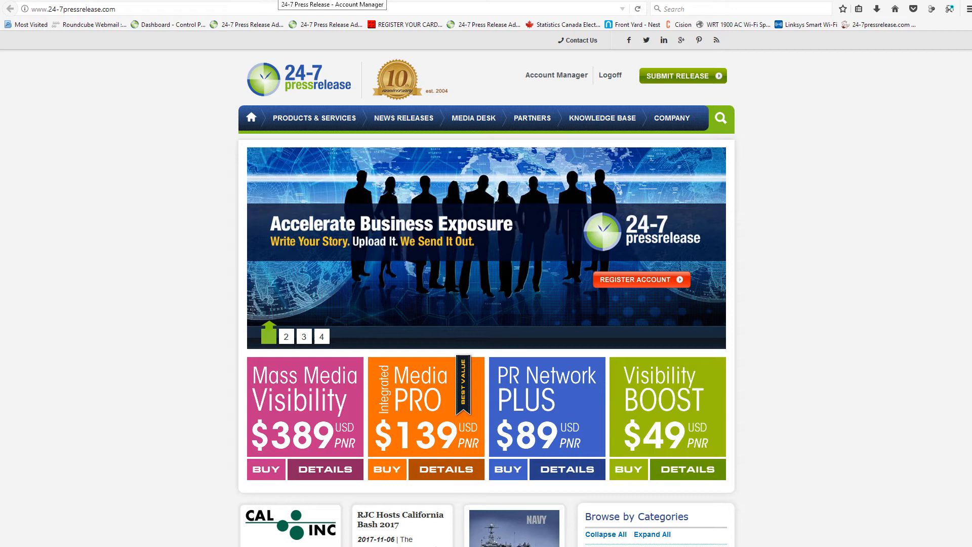
Step: Open the Account Manager dashboard showing quick statistics and latest press releases
left_click(555, 75)
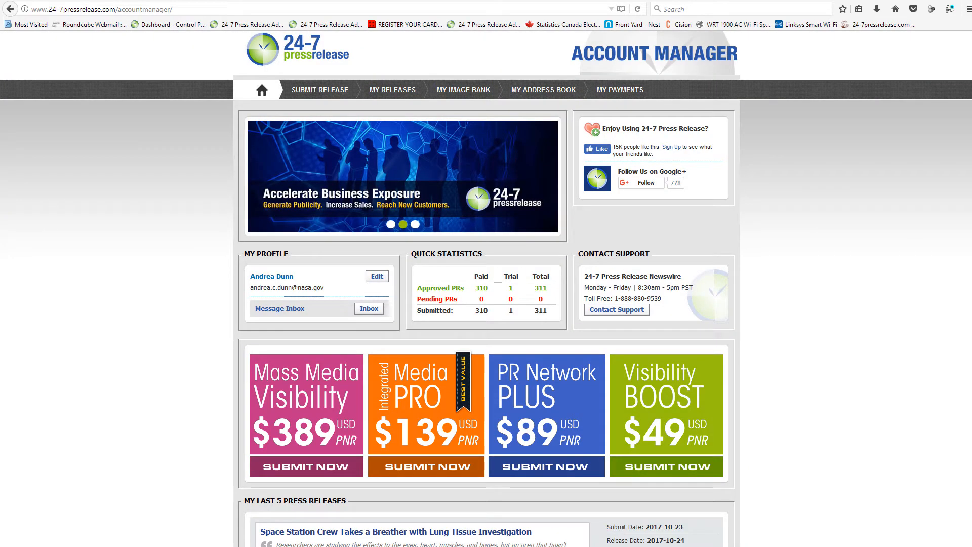
mouse_move(508, 35)
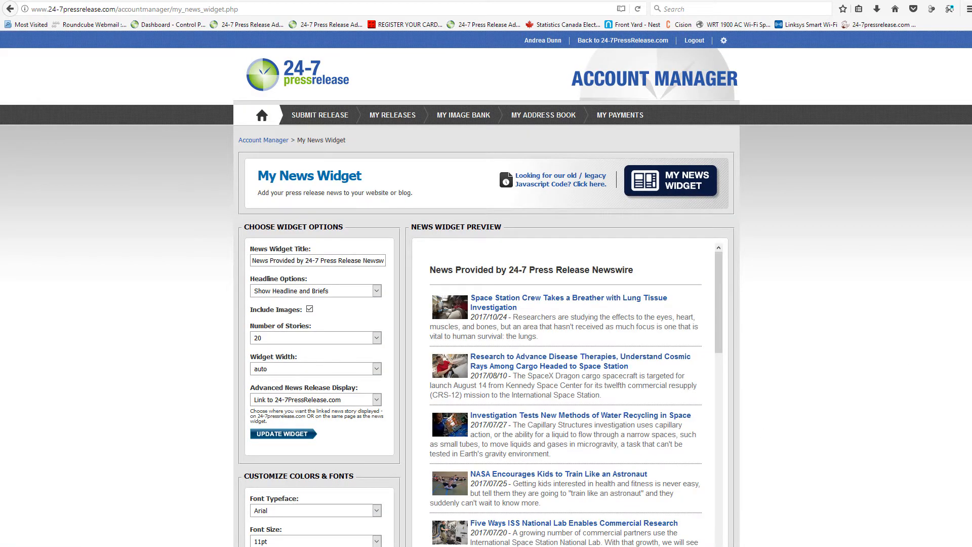
scroll("down", 3)
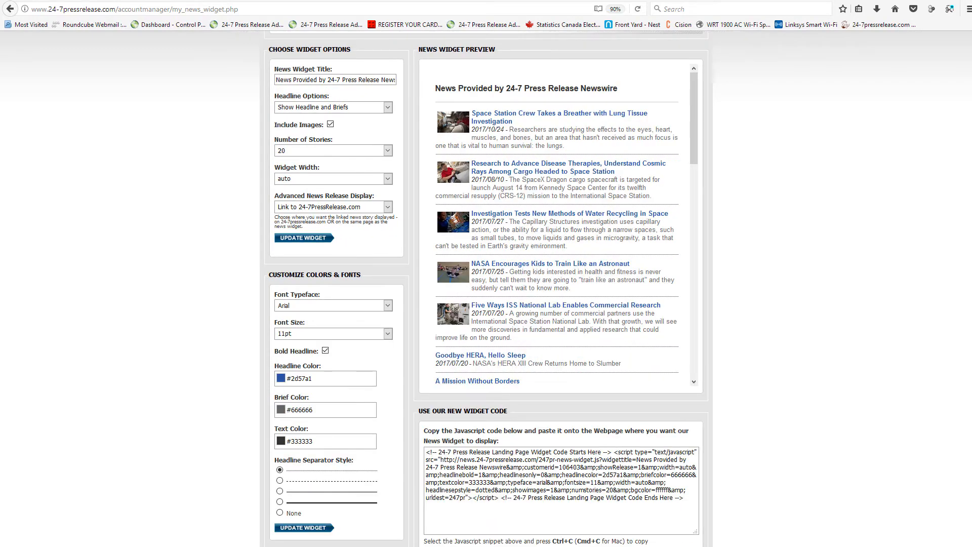
mouse_move(851, 410)
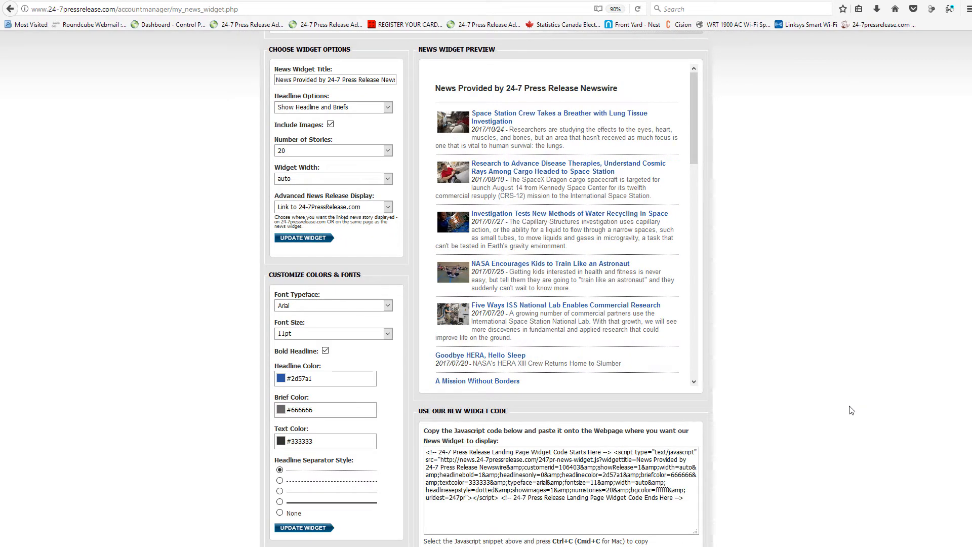
mouse_move(755, 307)
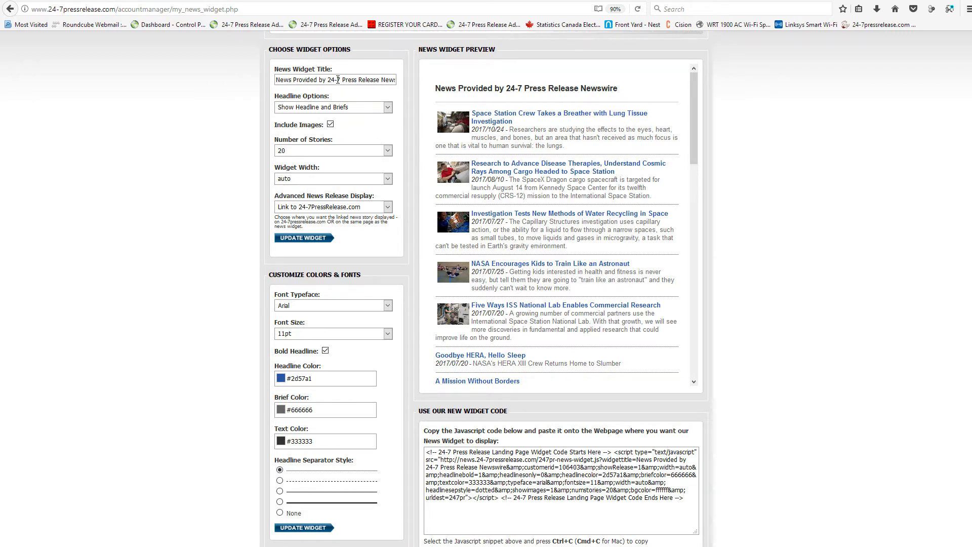
mouse_move(346, 83)
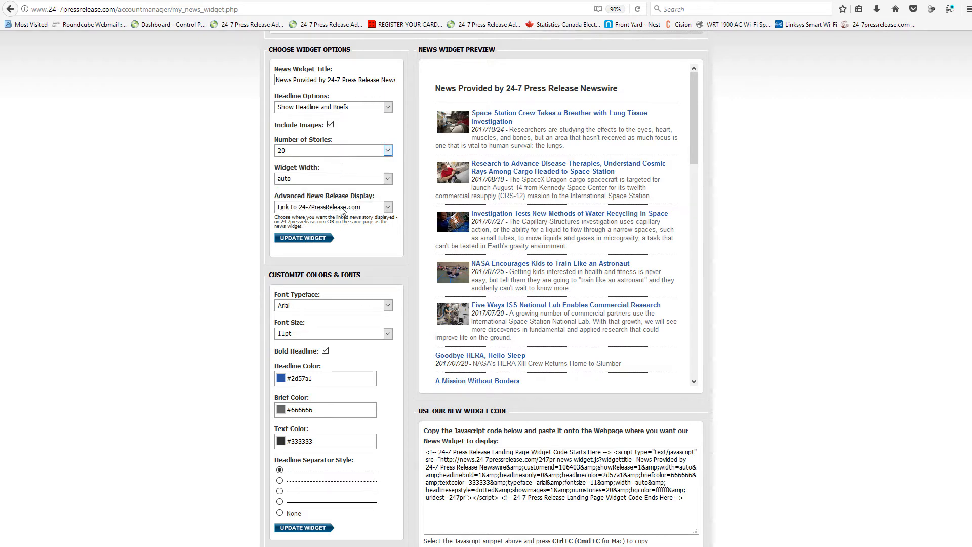
scroll("down", 3)
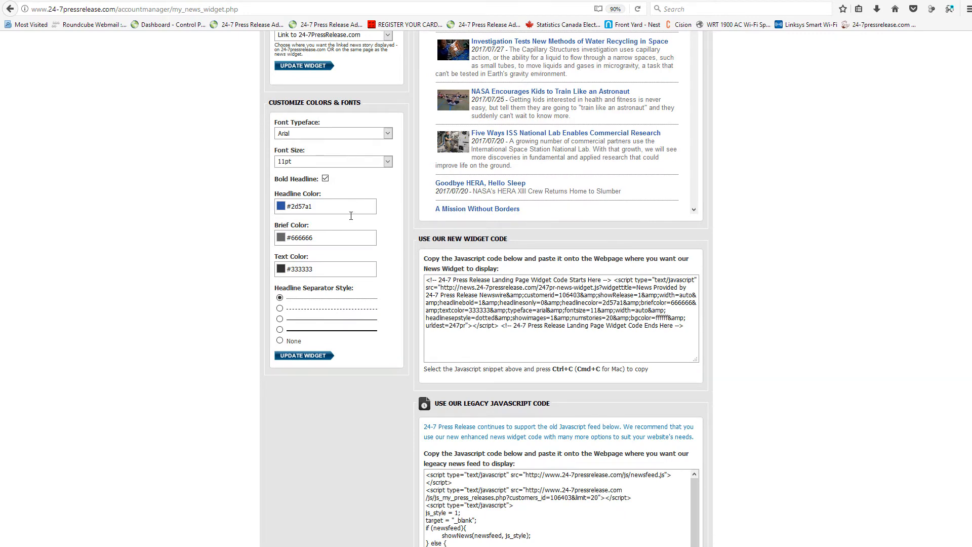
scroll("up", 3)
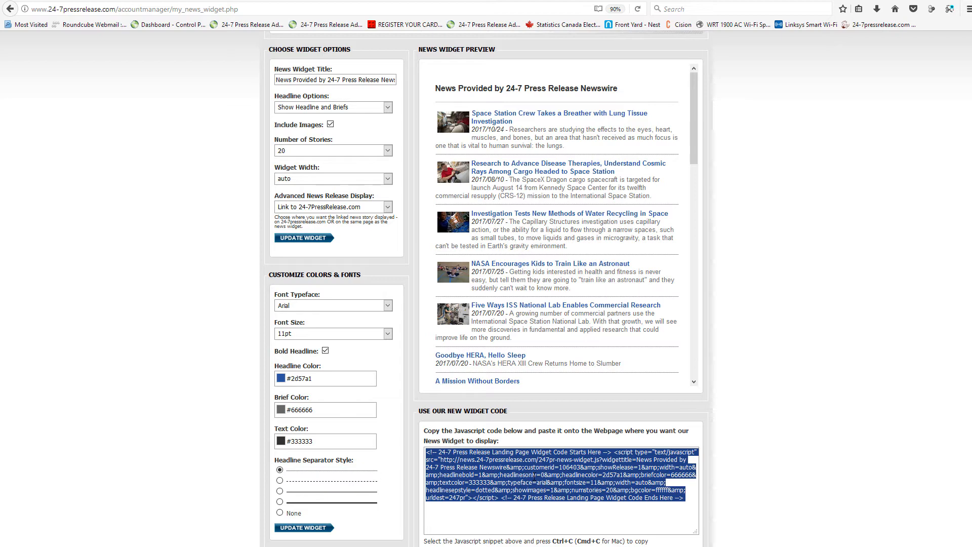
Step: Copy the selected widget embed code via the right-click menu
right_click(555, 493)
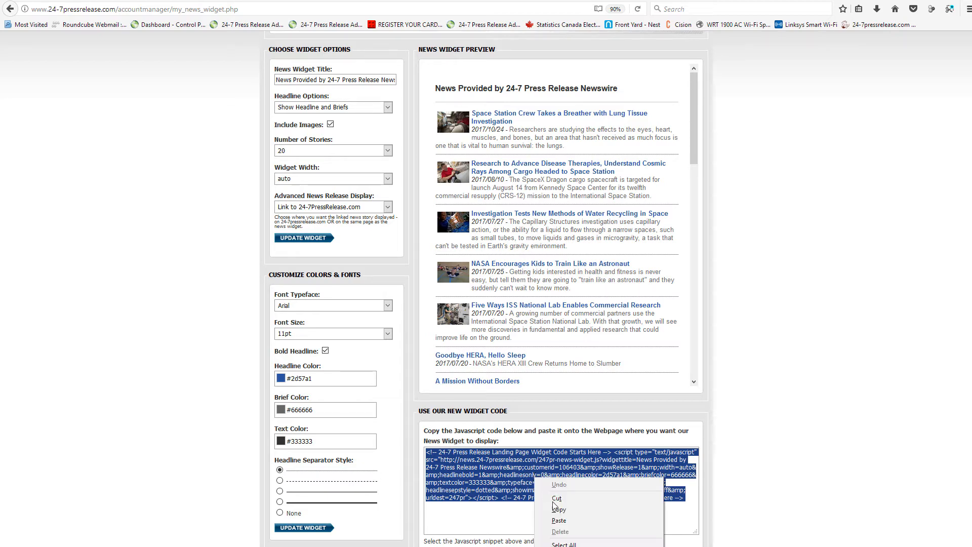
left_click(558, 509)
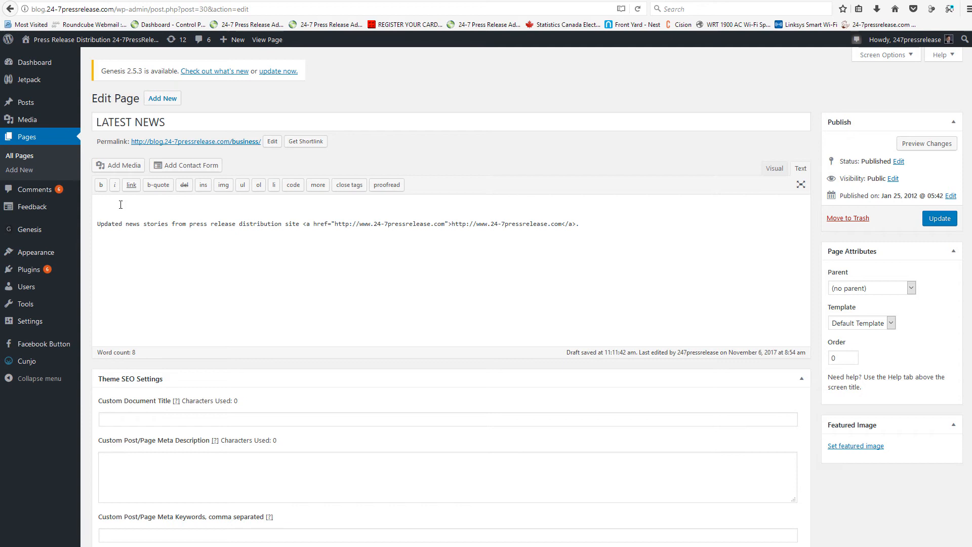
Step: Paste the widget embed code above the LATEST NEWS text and update the page
right_click(121, 204)
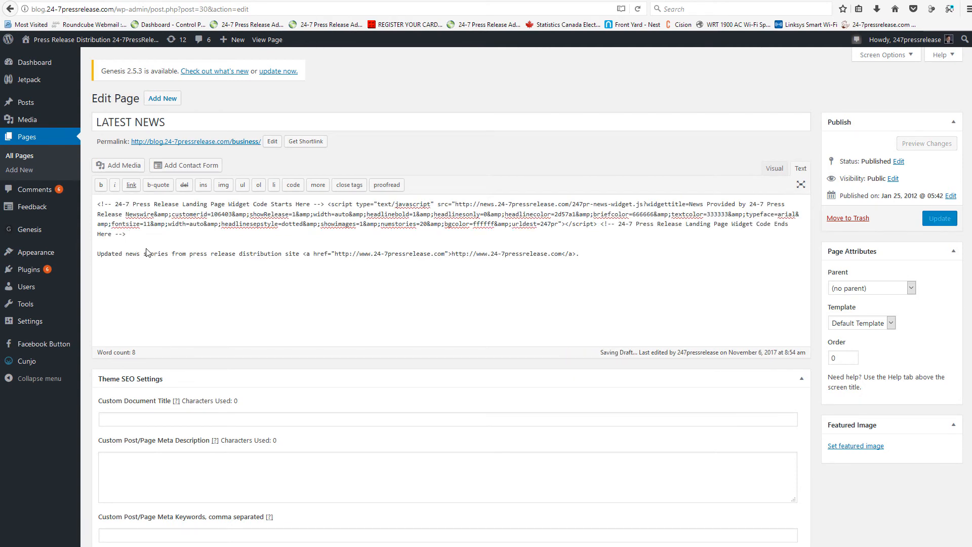
left_click(939, 218)
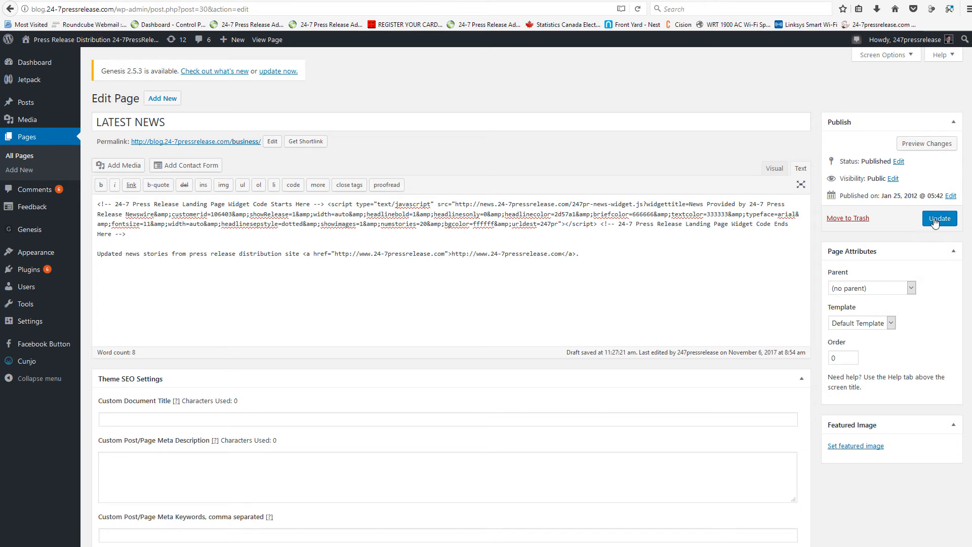
left_click(939, 218)
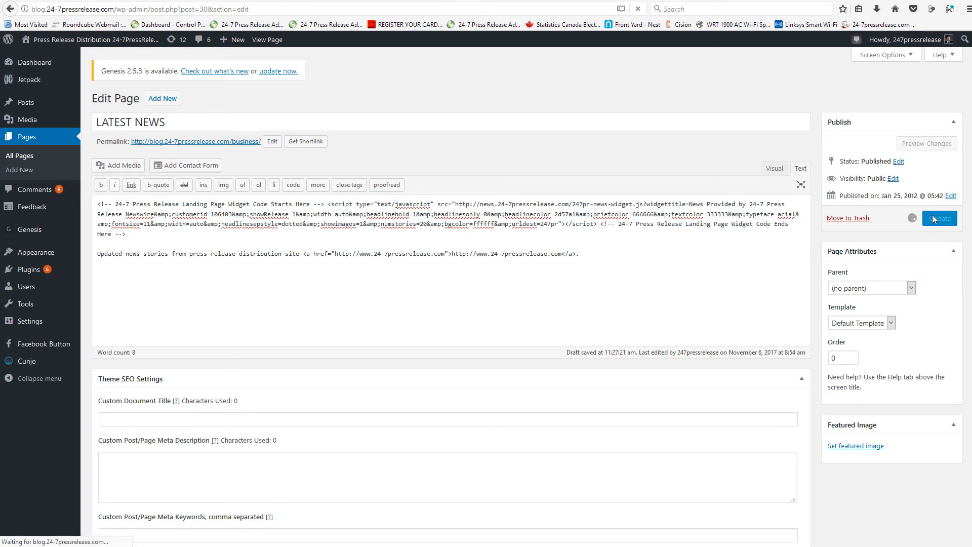
left_click(939, 218)
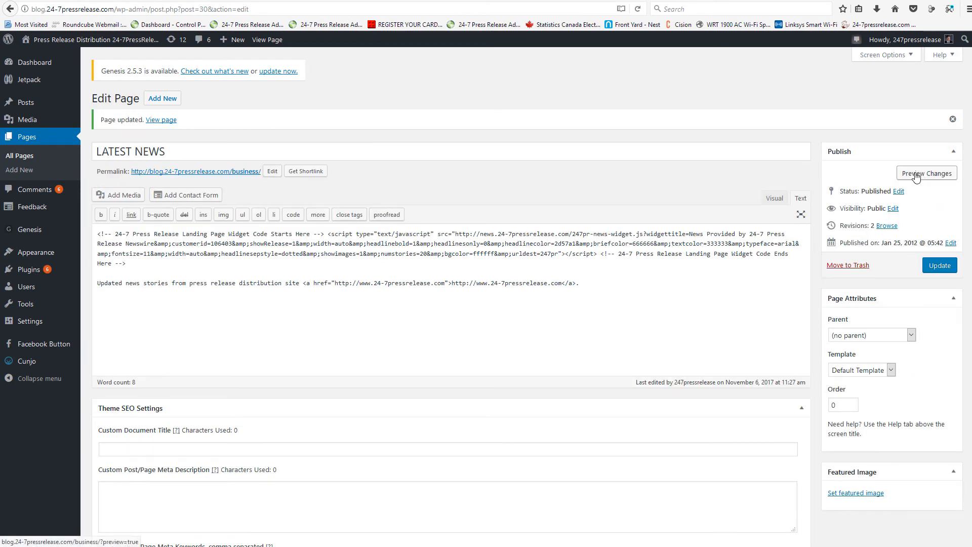
Step: Preview the LATEST NEWS page and scroll through the 24-7 Press Release feed
left_click(926, 174)
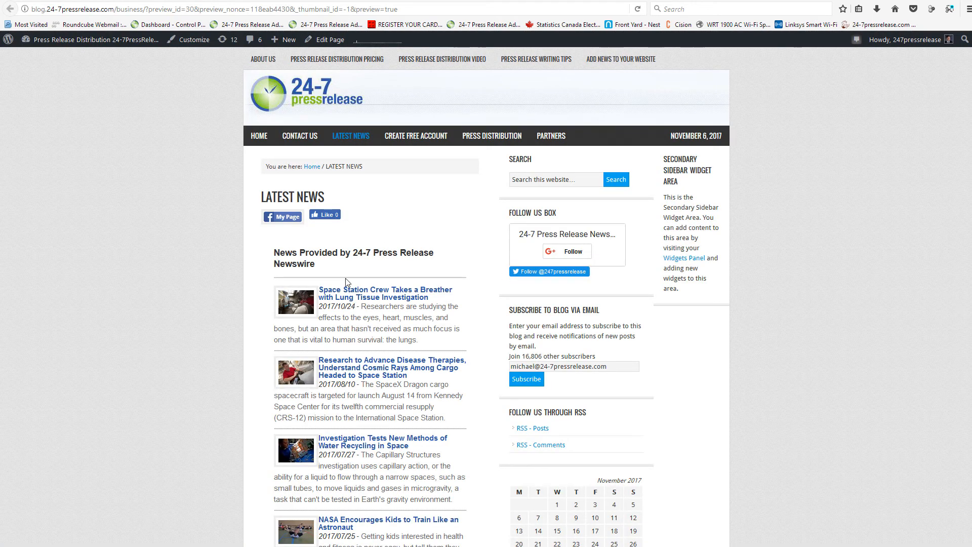
scroll("down", 3)
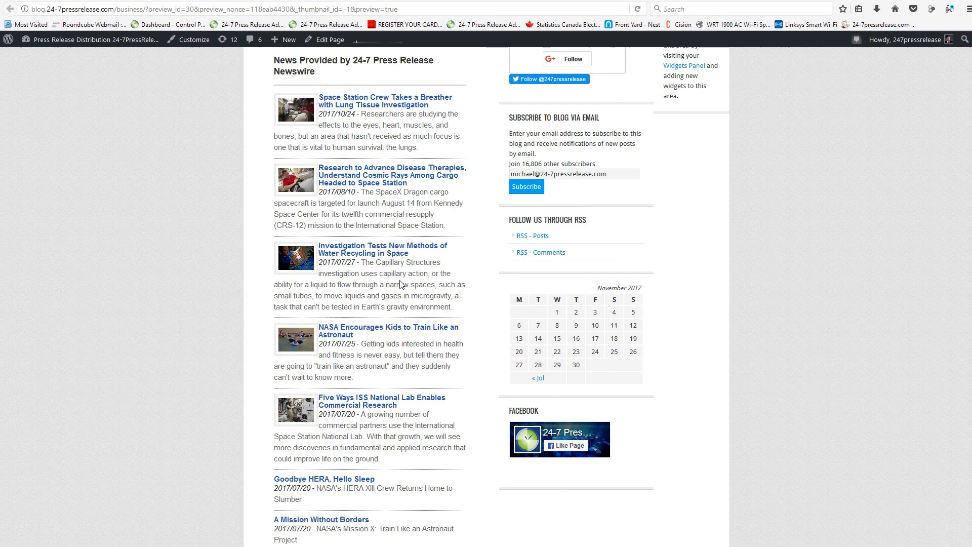
scroll("down", 3)
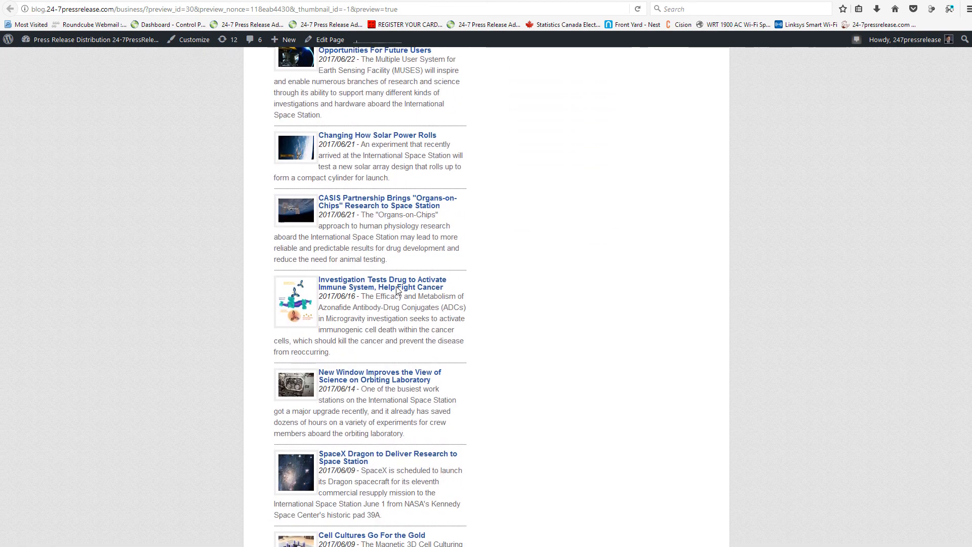
scroll("down", 3)
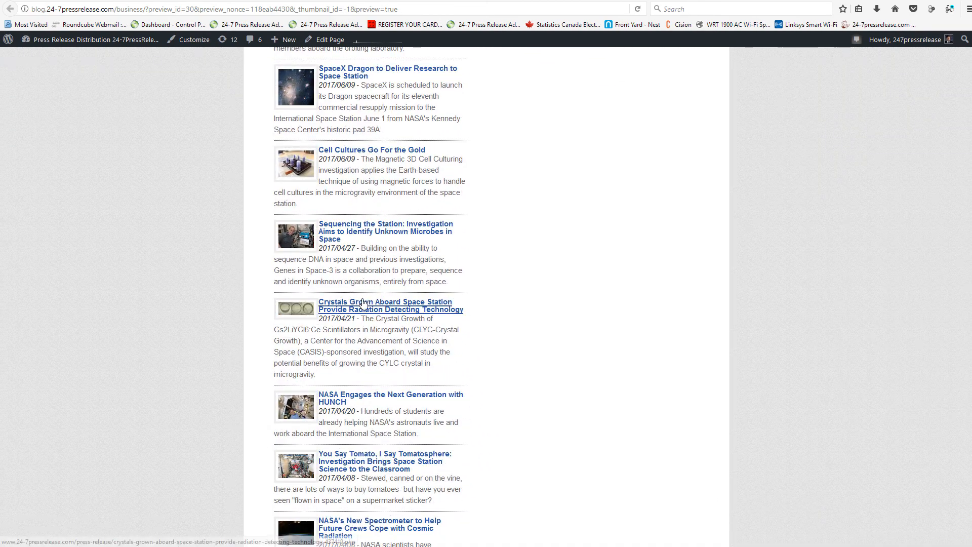
mouse_move(382, 297)
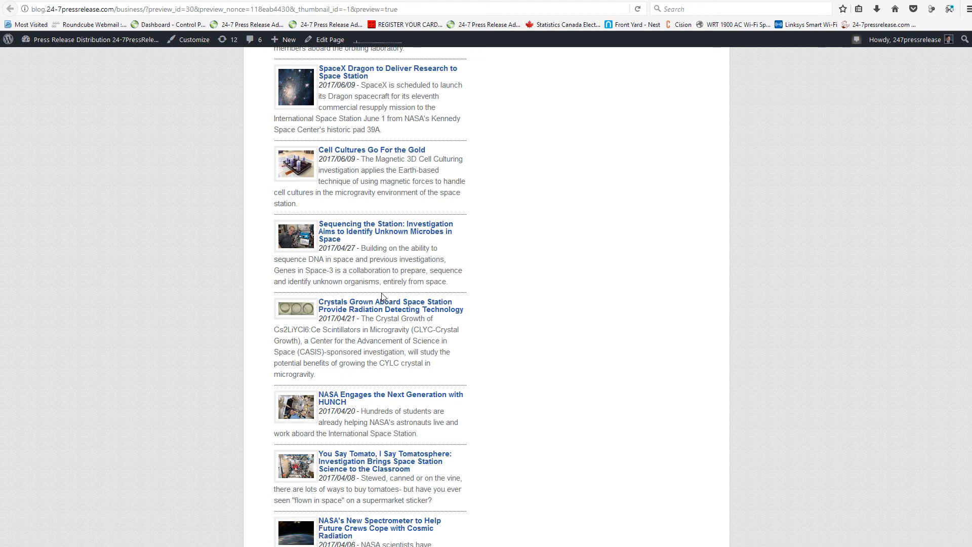